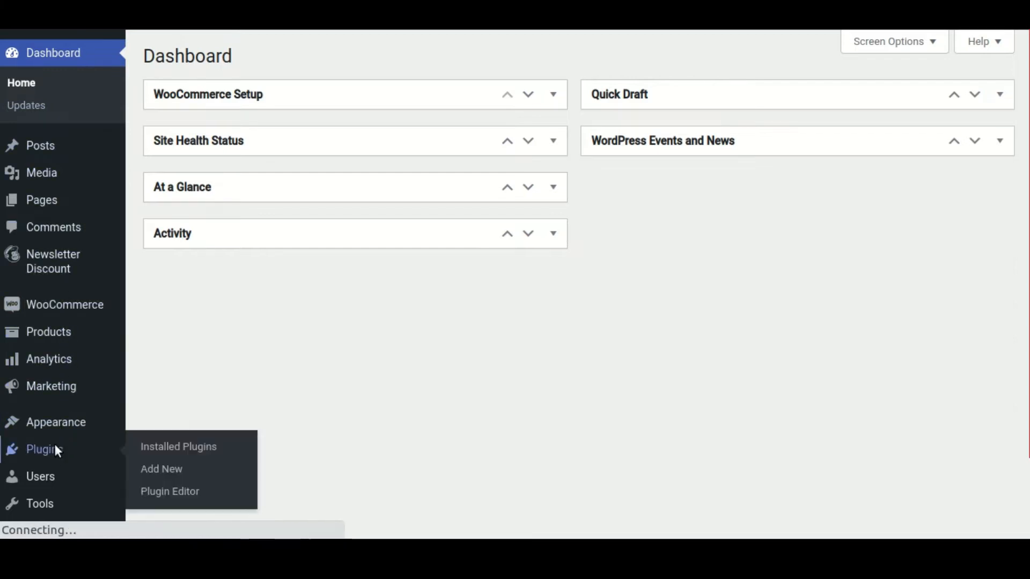
Step: Open Installed Plugins from the Plugins menu in the admin sidebar
{"action": "left_click", "coordinate": [178, 447]}
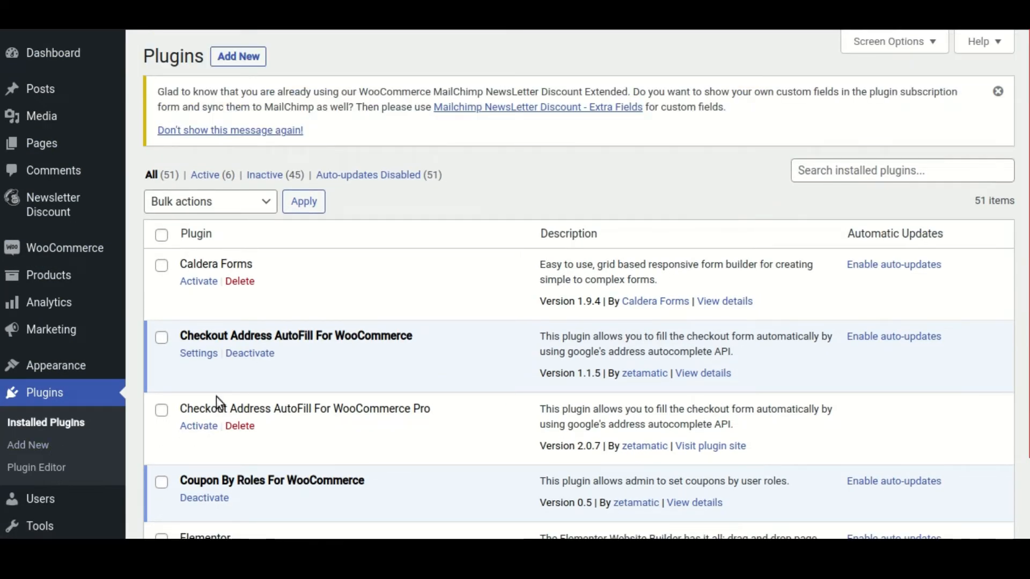
{"action": "mouse_move", "coordinate": [48, 275]}
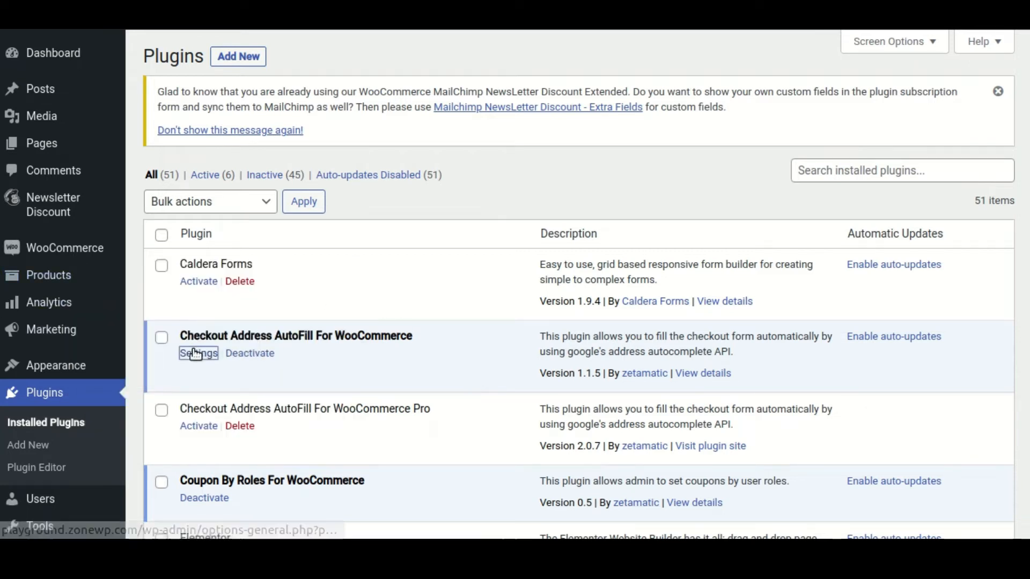
Step: Open Checkout Address AutoFill settings, review Billing and Shipping Field tabs, then open Common Field
{"action": "left_click", "coordinate": [198, 353]}
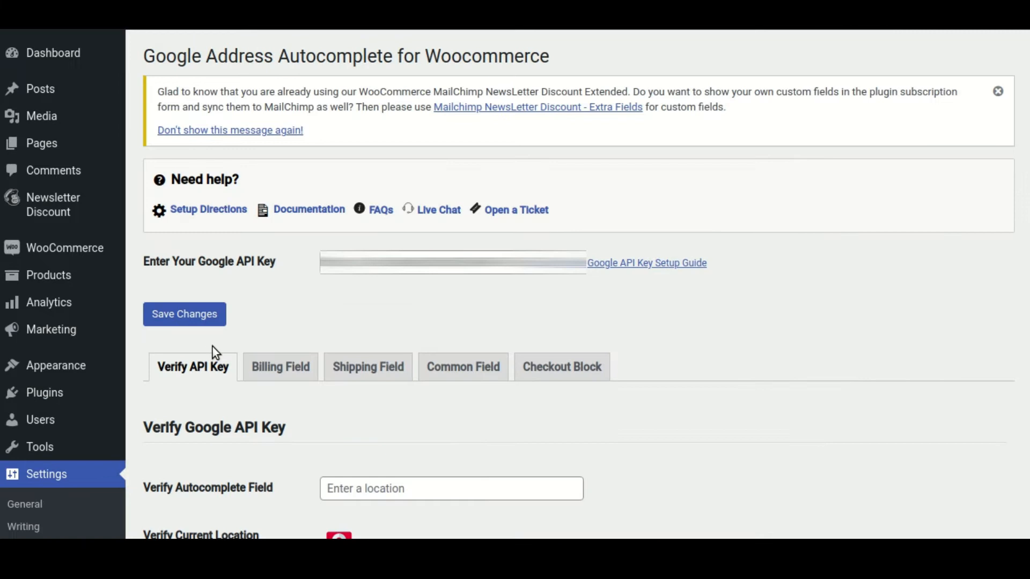
{"action": "scroll", "scroll_direction": "down", "scroll_amount": 3}
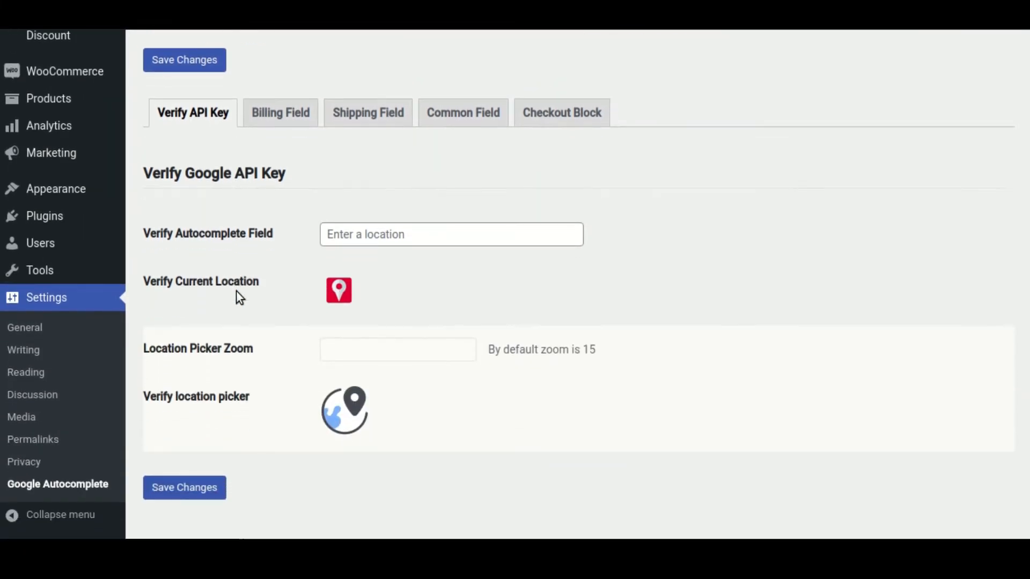
{"action": "left_click", "coordinate": [463, 112]}
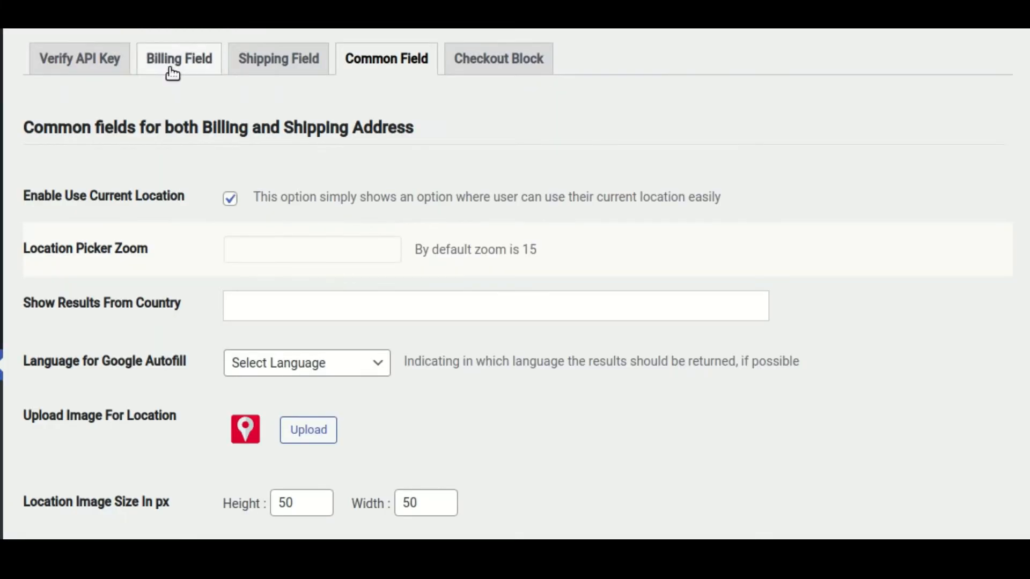
{"action": "left_click", "coordinate": [178, 59]}
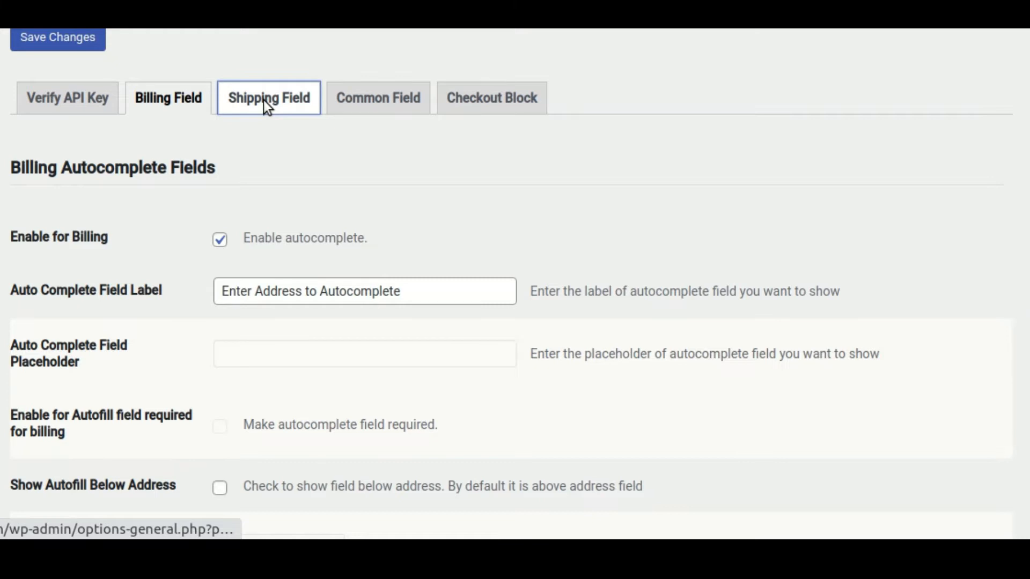
{"action": "left_click", "coordinate": [269, 98]}
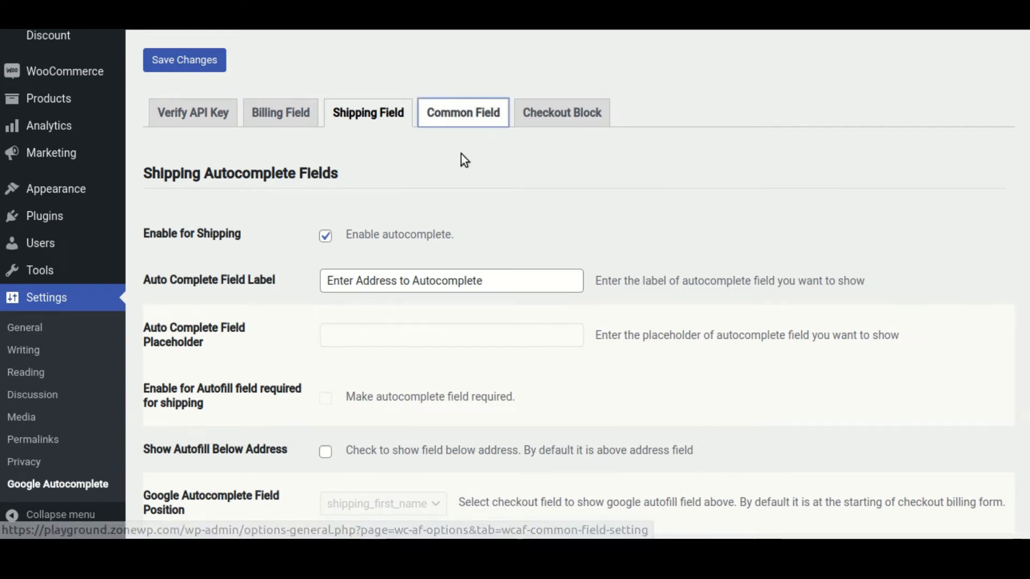
{"action": "left_click", "coordinate": [463, 113]}
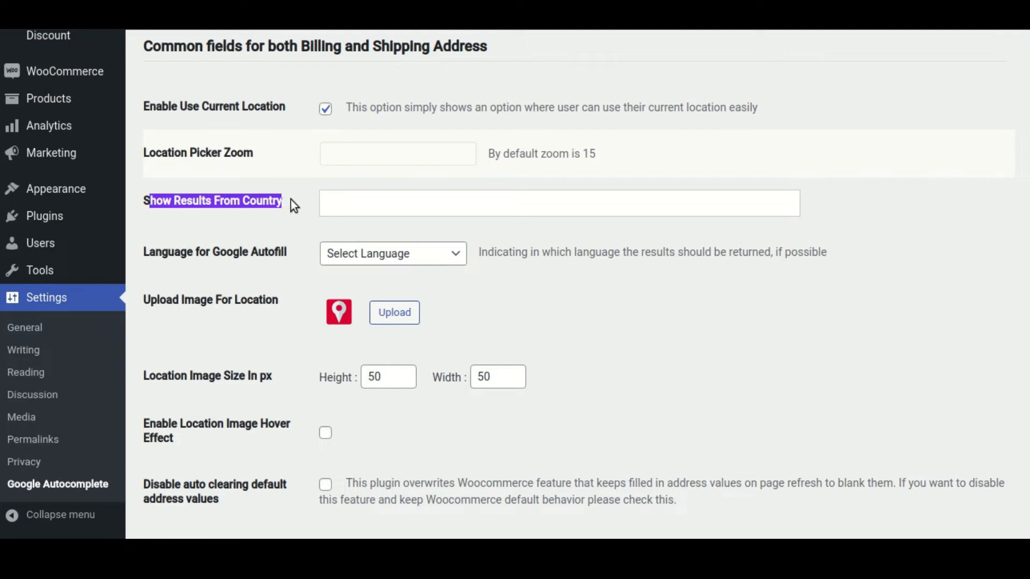
{"action": "mouse_move", "coordinate": [296, 184]}
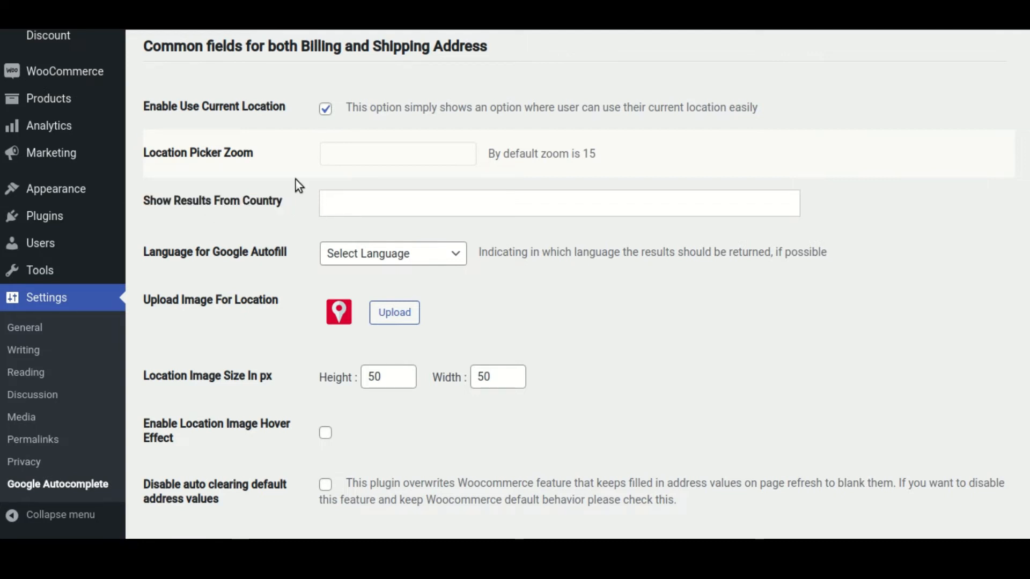
Step: Add United States (US) and United Kingdom (UK) to Show Results From Country
{"action": "left_click", "coordinate": [558, 203]}
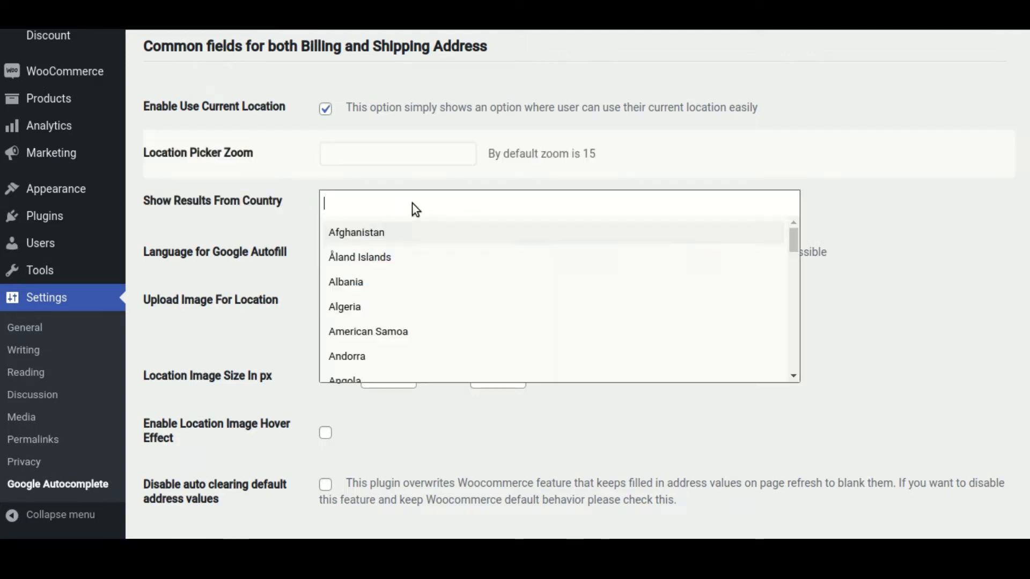
{"action": "type", "text": "Unite"}
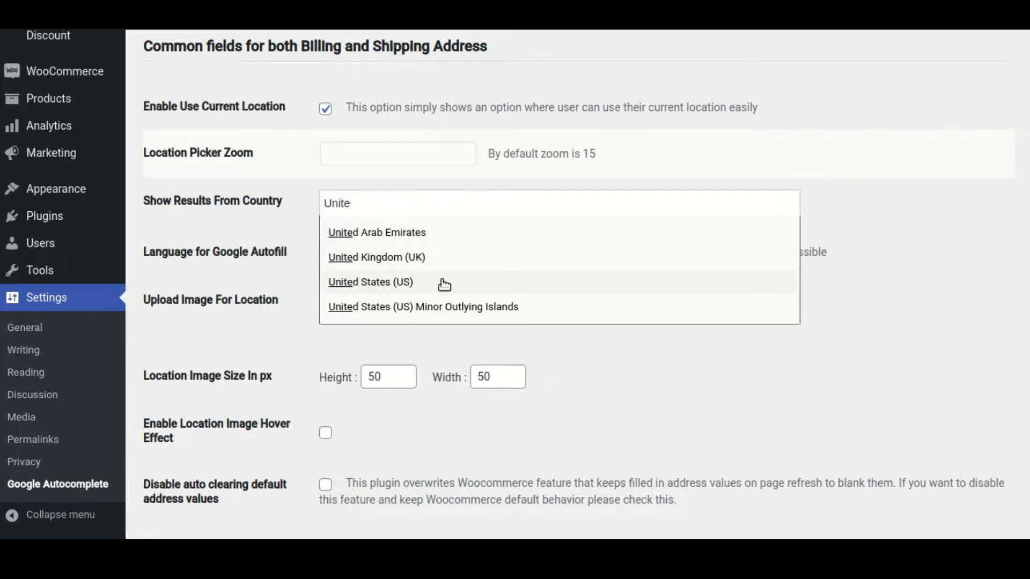
{"action": "left_click", "coordinate": [370, 282]}
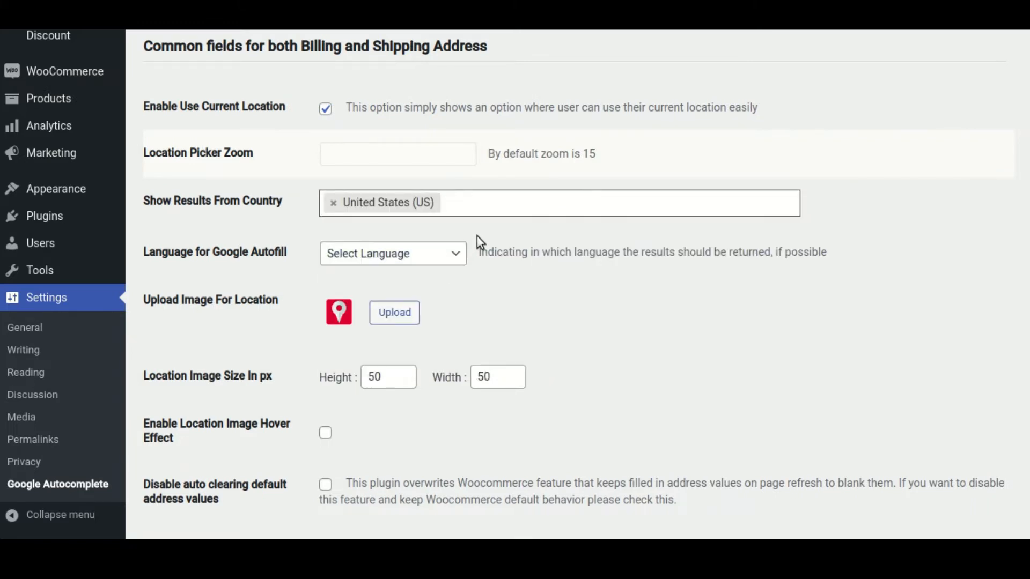
{"action": "type", "text": "Uni"}
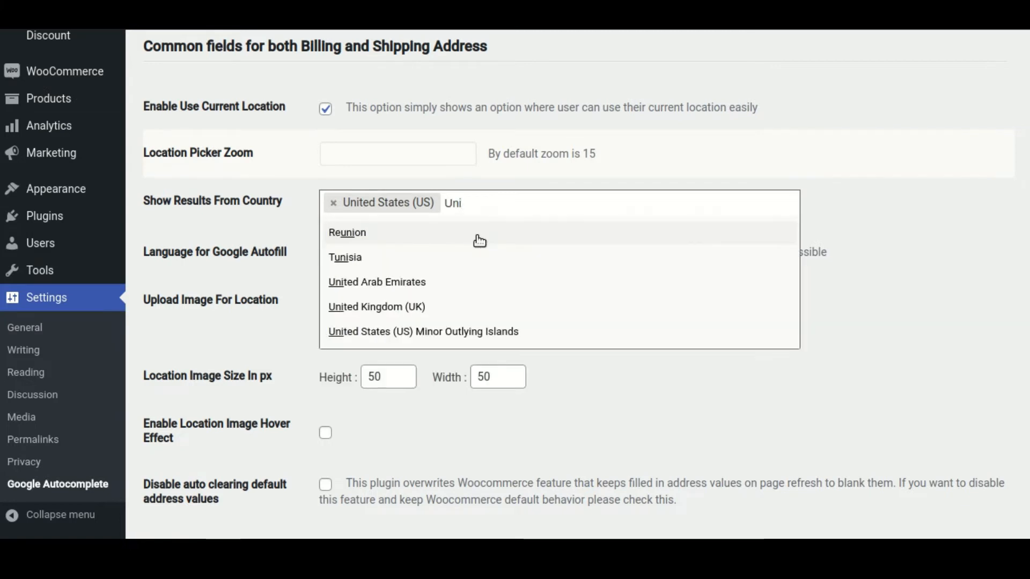
{"action": "left_click", "coordinate": [376, 306]}
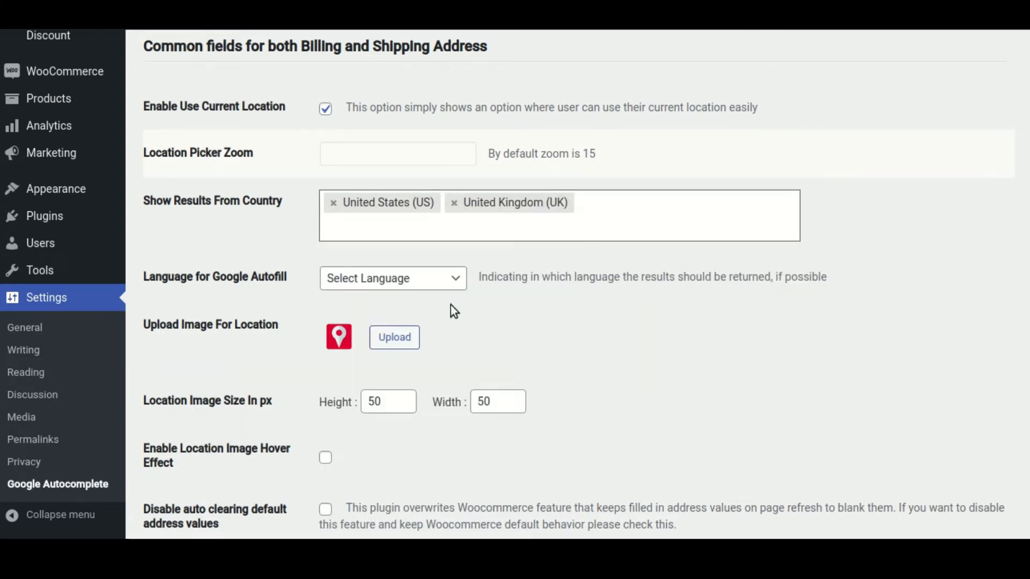
{"action": "scroll", "scroll_direction": "down", "scroll_amount": 3}
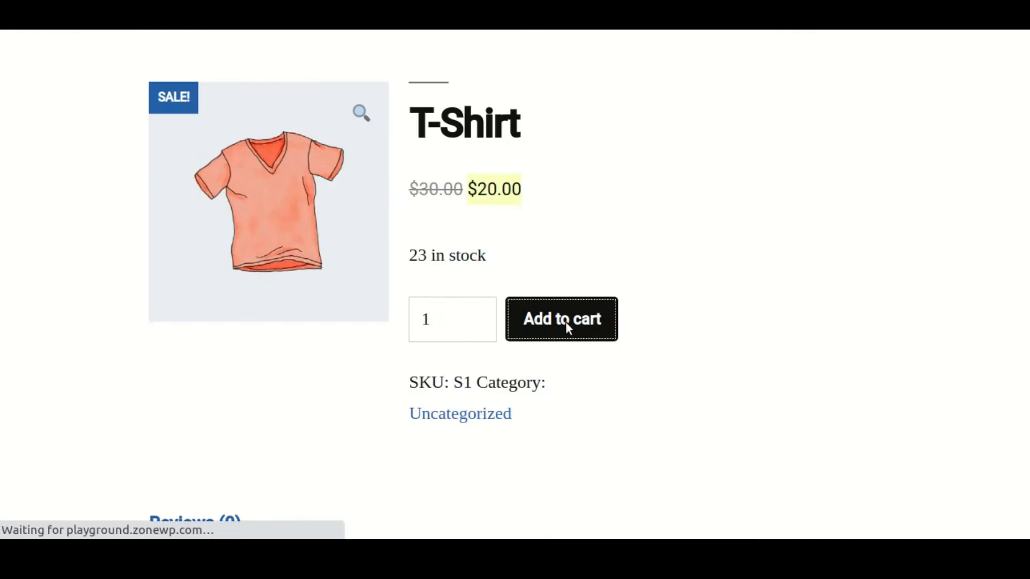
Step: Add the T-Shirt to the cart and proceed to checkout
{"action": "left_click", "coordinate": [561, 319]}
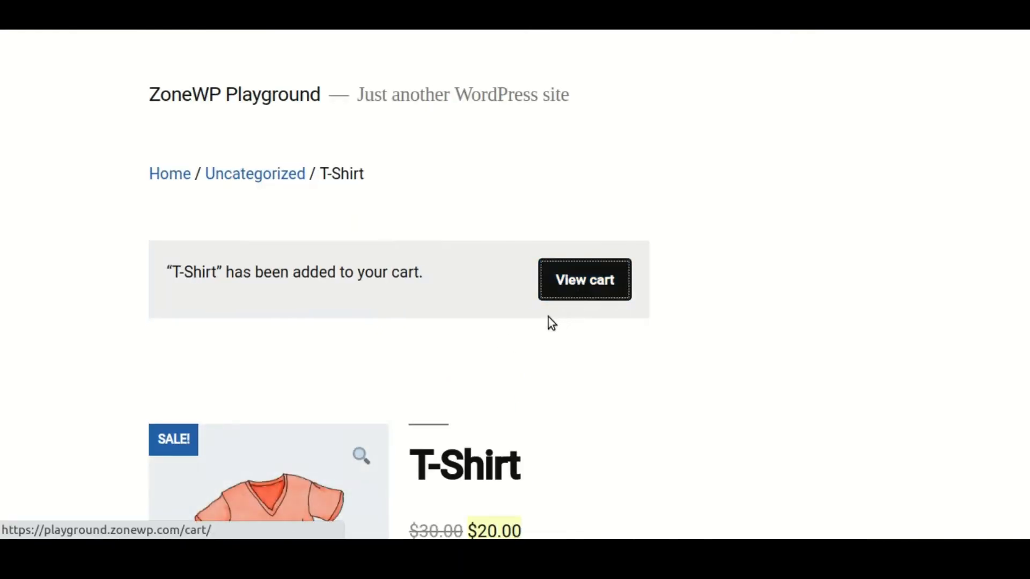
{"action": "left_click", "coordinate": [583, 279]}
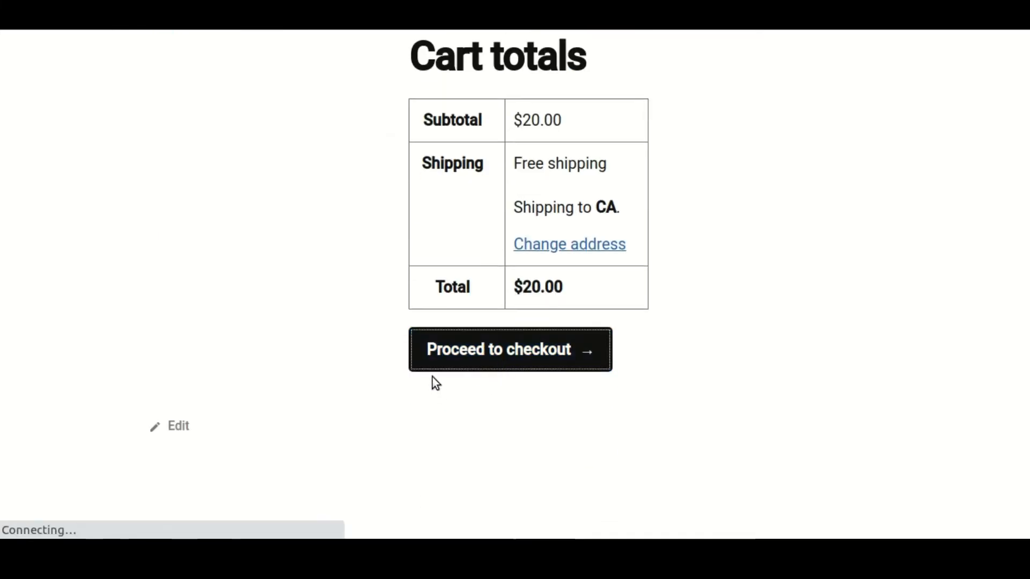
{"action": "left_click", "coordinate": [509, 349]}
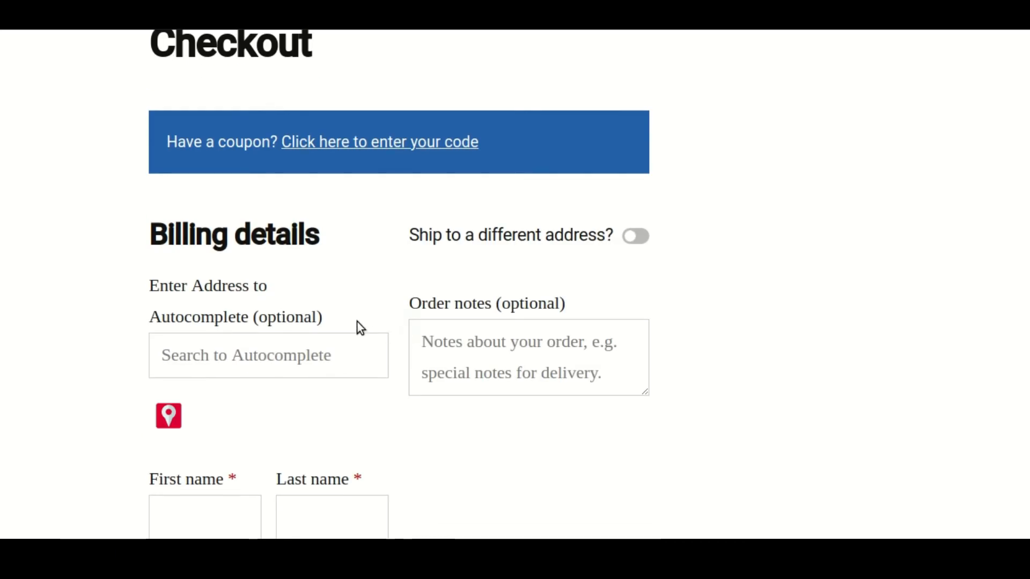
{"action": "scroll", "scroll_direction": "down", "scroll_amount": 3}
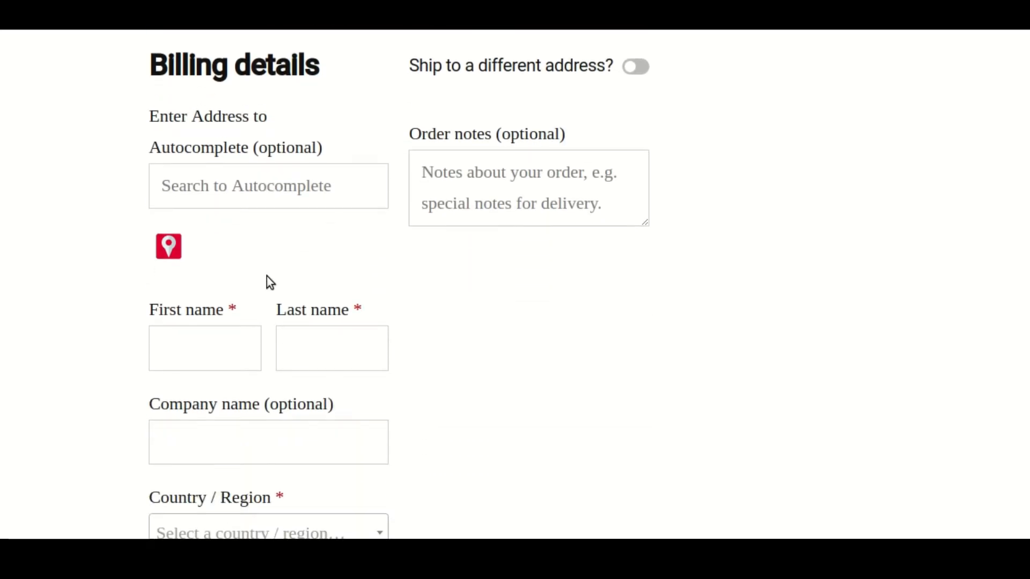
Step: Enable Ship to a different address and type 536 in the billing address search
{"action": "left_click", "coordinate": [635, 65]}
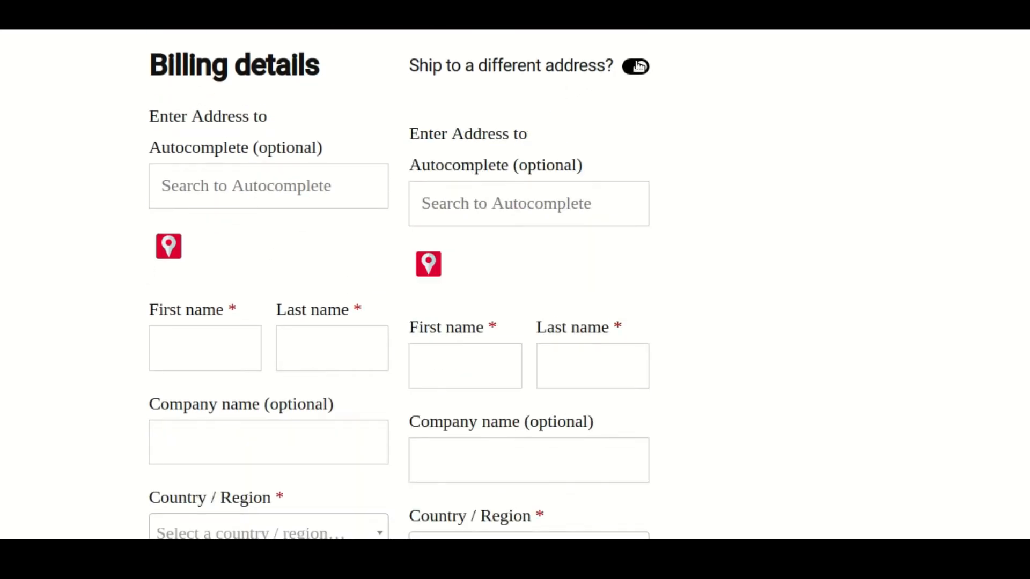
{"action": "left_click", "coordinate": [635, 66]}
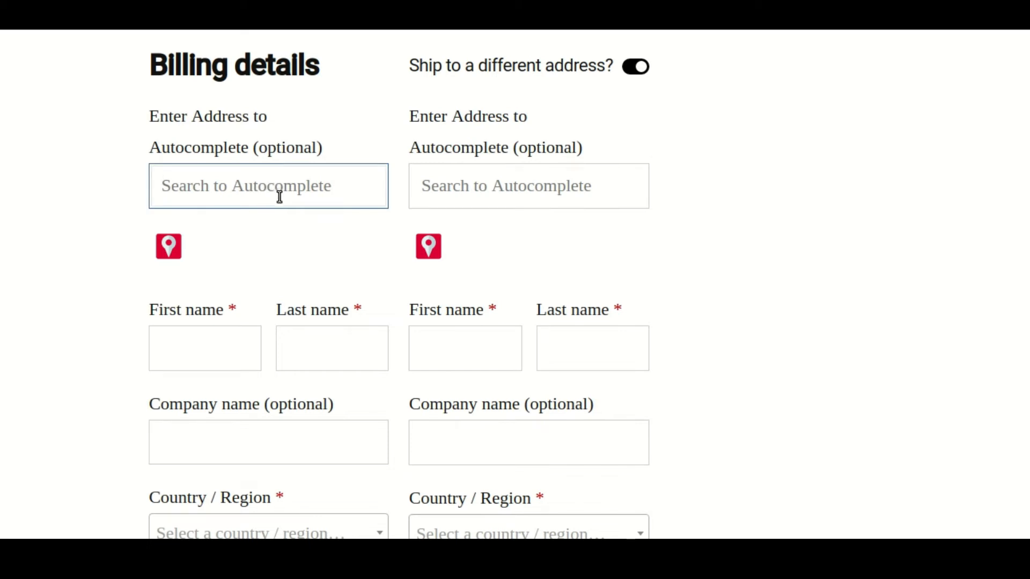
{"action": "type", "text": "536"}
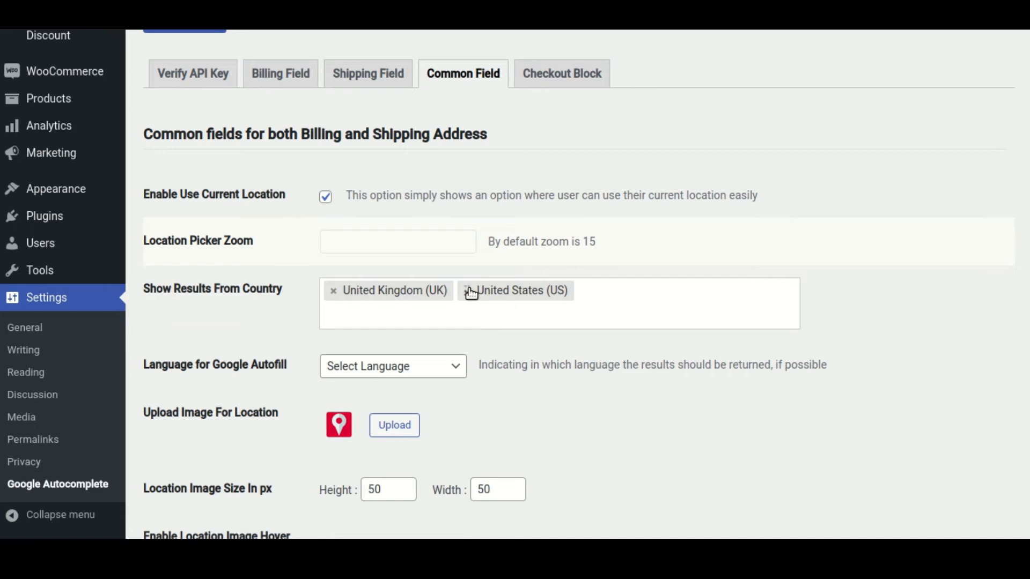
Step: Remove United States (US) from the allowed countries, leaving United Kingdom, and save
{"action": "left_click", "coordinate": [469, 290]}
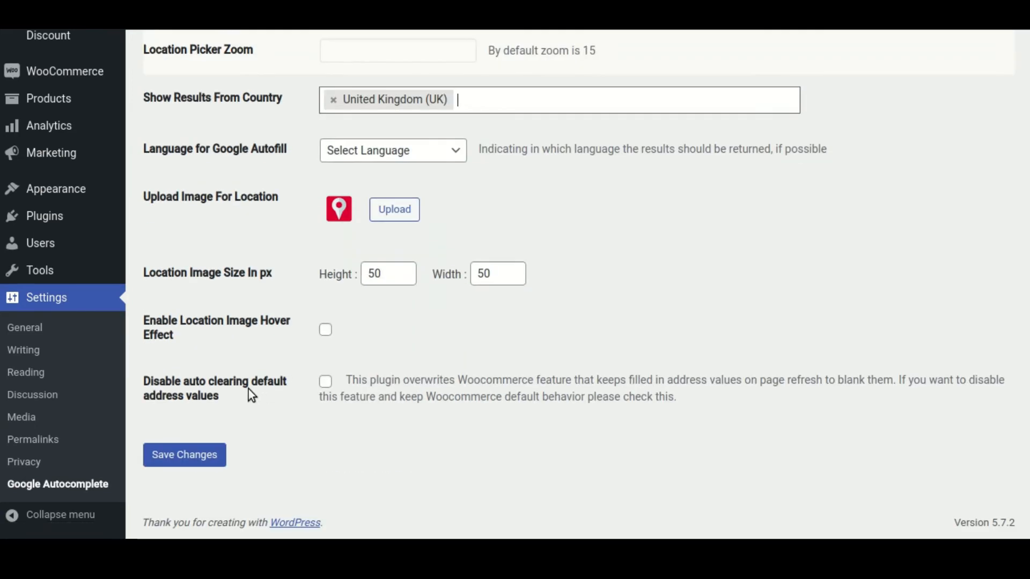
{"action": "left_click", "coordinate": [184, 454]}
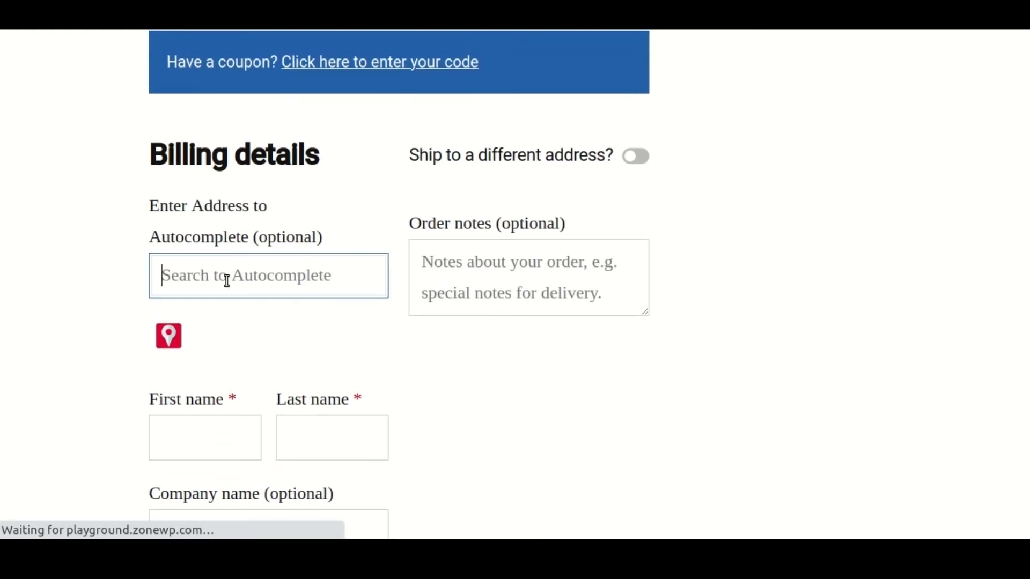
{"action": "type", "text": "767"}
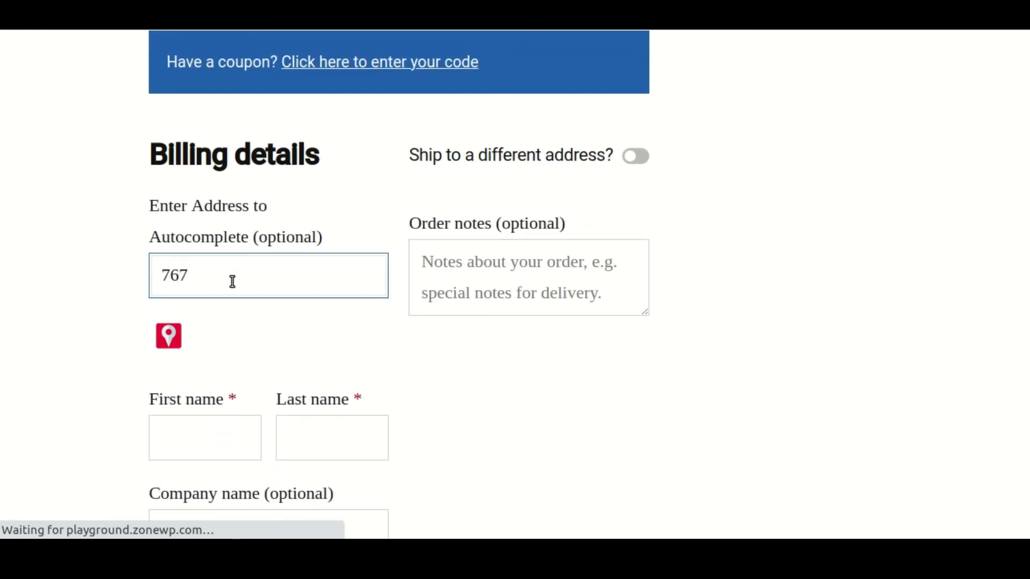
{"action": "type", "text": "767"}
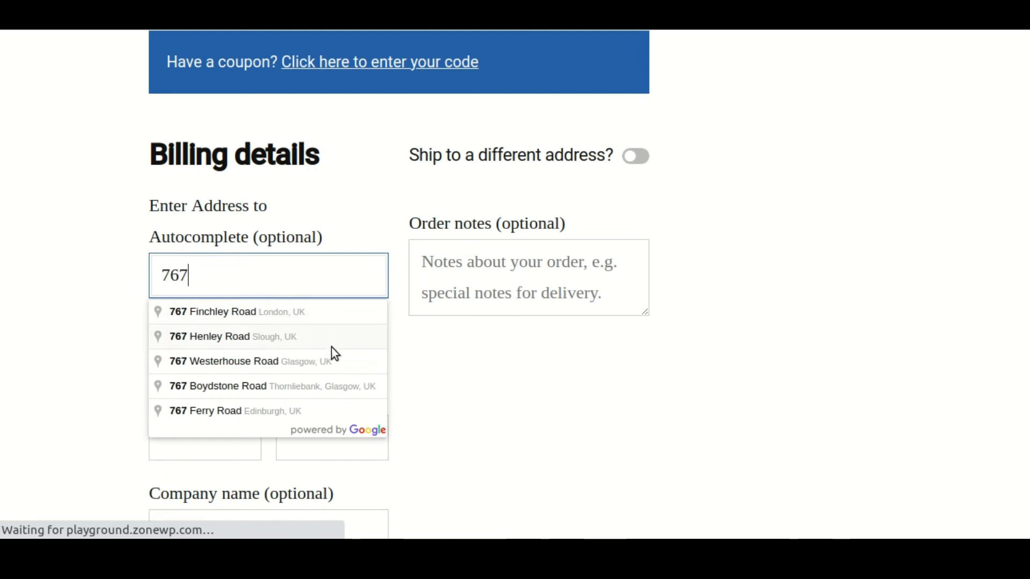
{"action": "mouse_move", "coordinate": [261, 366]}
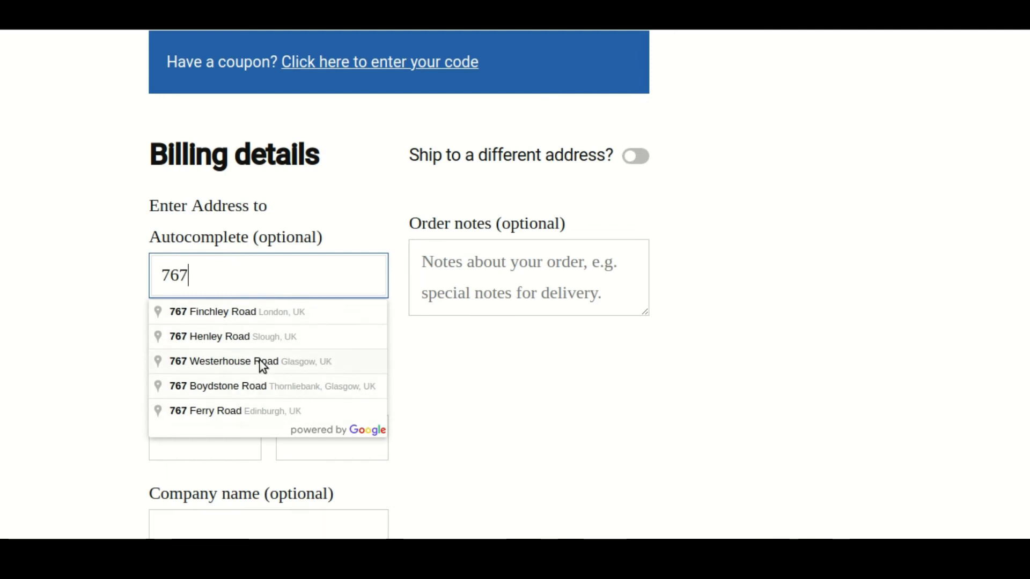
{"action": "left_click", "coordinate": [250, 361]}
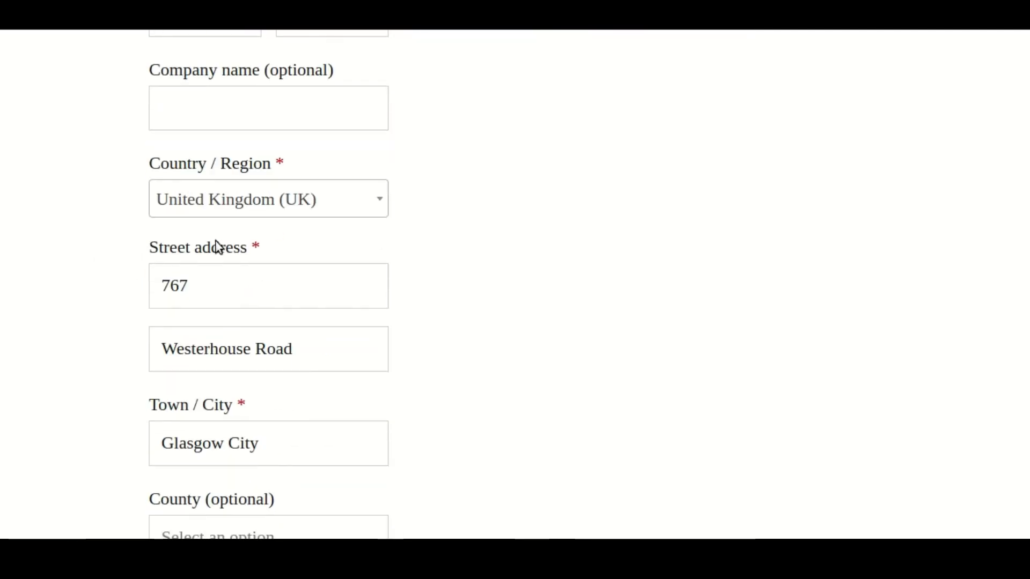
{"action": "scroll", "scroll_direction": "down", "scroll_amount": 3}
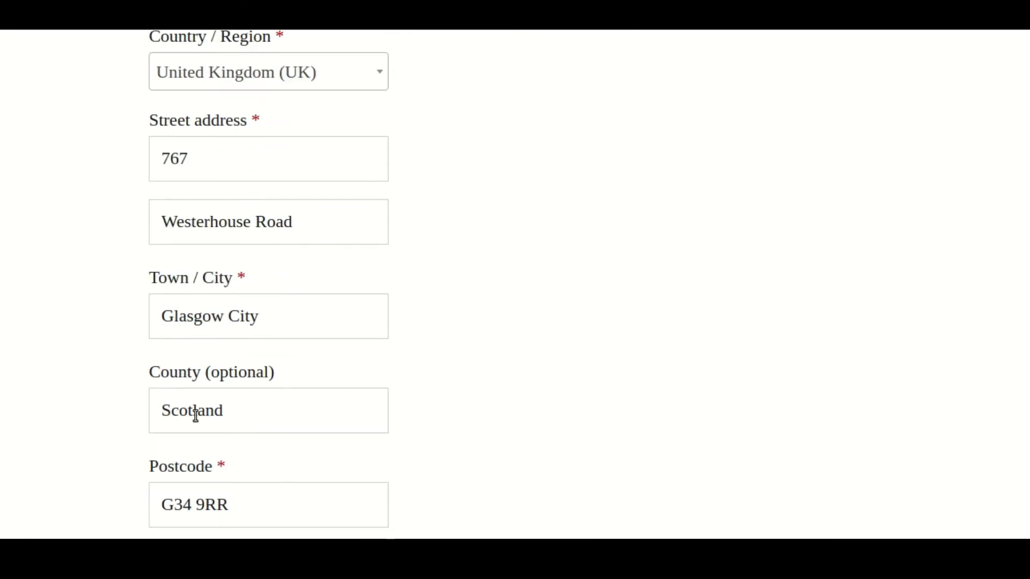
{"action": "scroll", "scroll_direction": "down", "scroll_amount": 3}
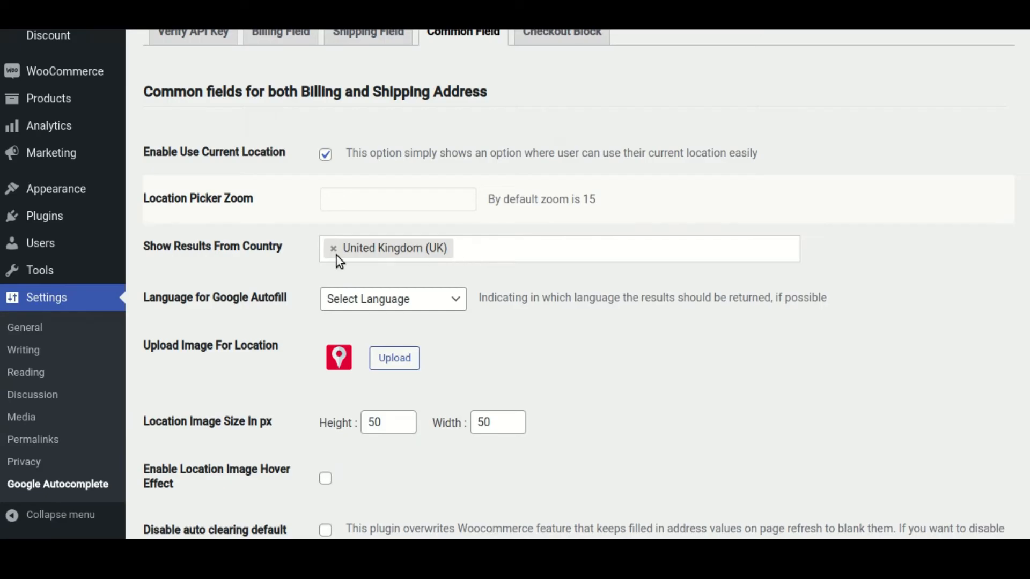
Step: Search 'Austra' in Show Results From Country and add Australia
{"action": "type", "text": "A"}
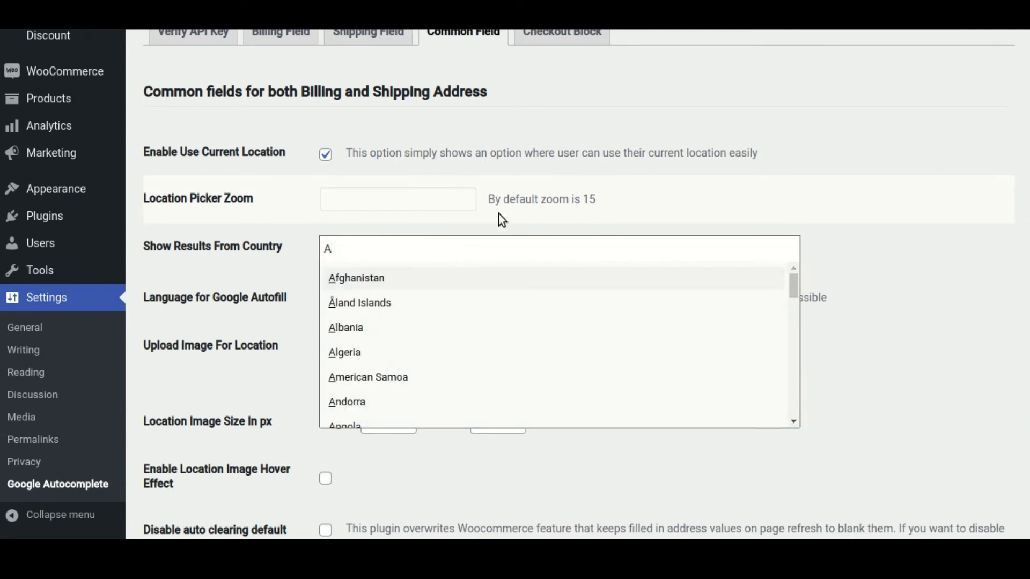
{"action": "type", "text": "ustra"}
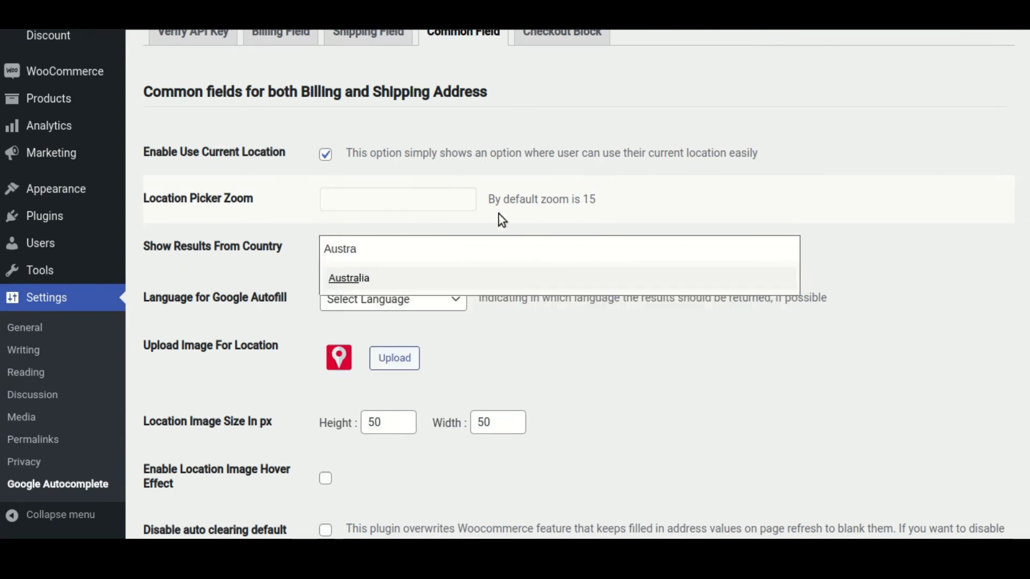
{"action": "left_click", "coordinate": [349, 278]}
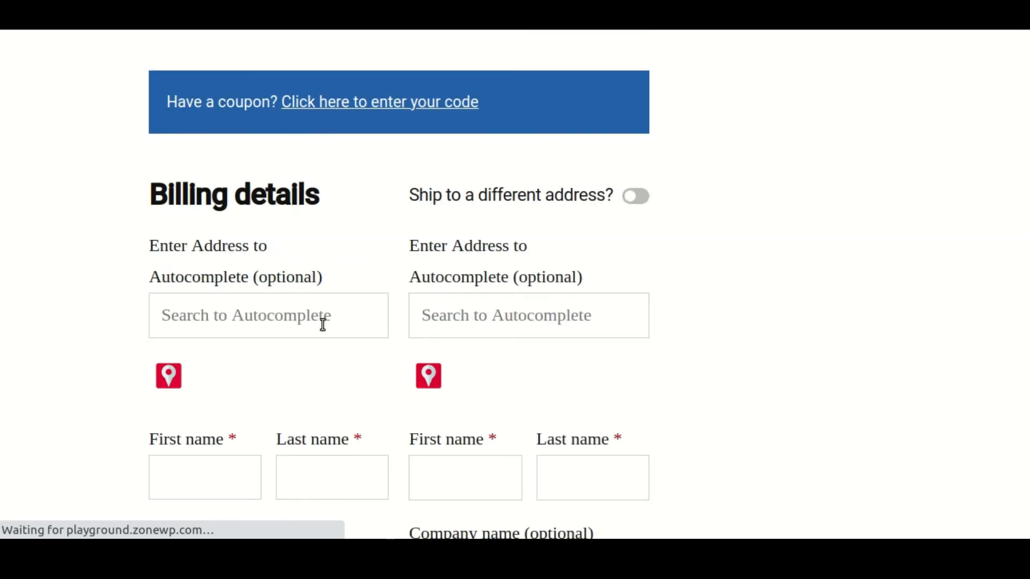
Step: Search billing address 563, enable a separate shipping address, and search 653
{"action": "type", "text": "563"}
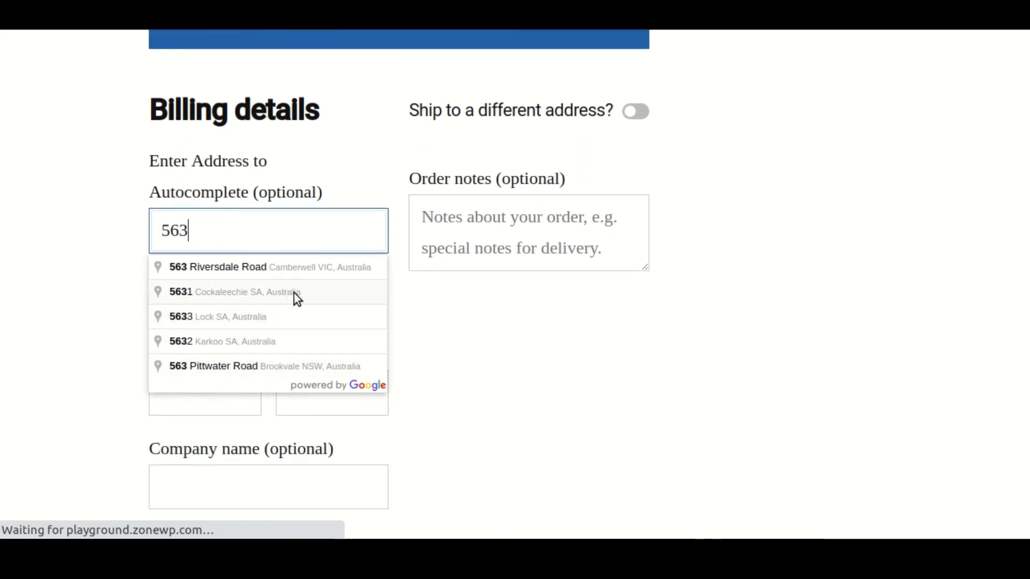
{"action": "mouse_move", "coordinate": [521, 345]}
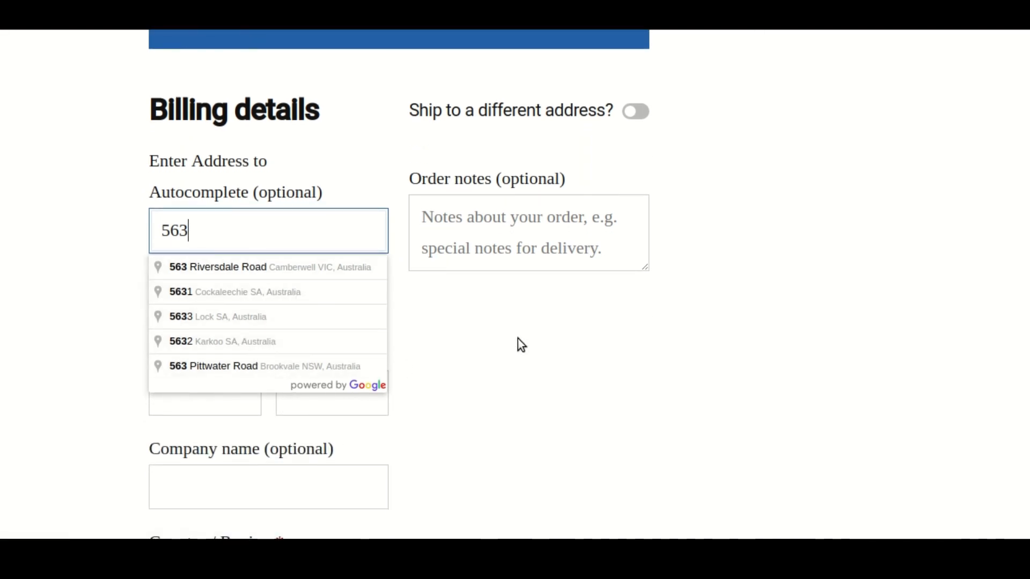
{"action": "left_click", "coordinate": [635, 110]}
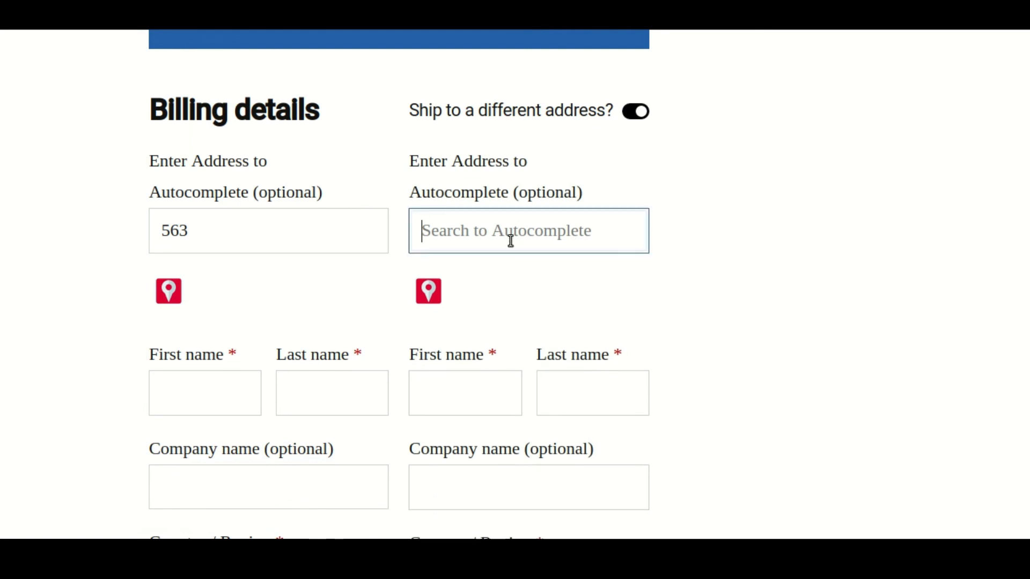
{"action": "type", "text": "653"}
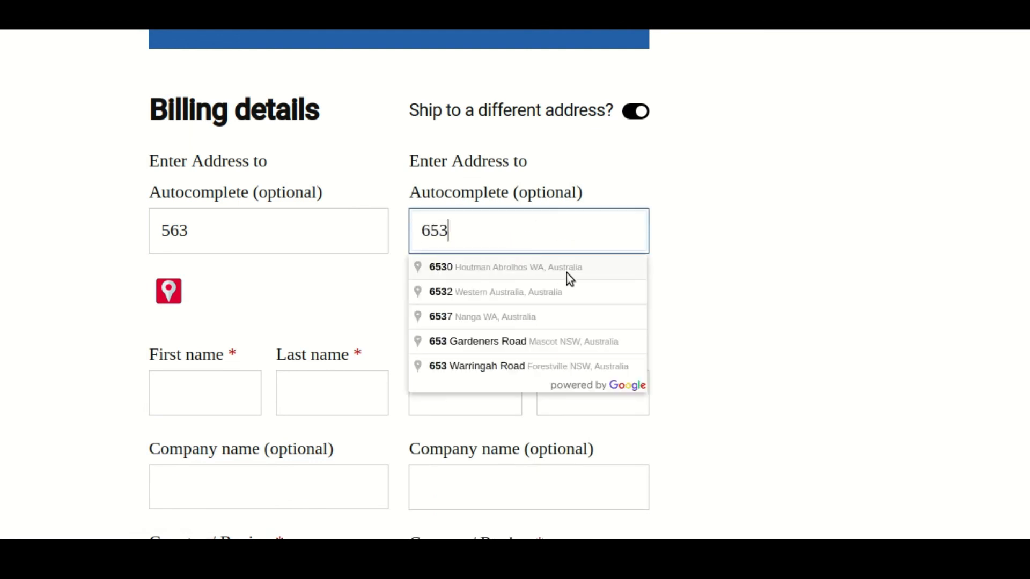